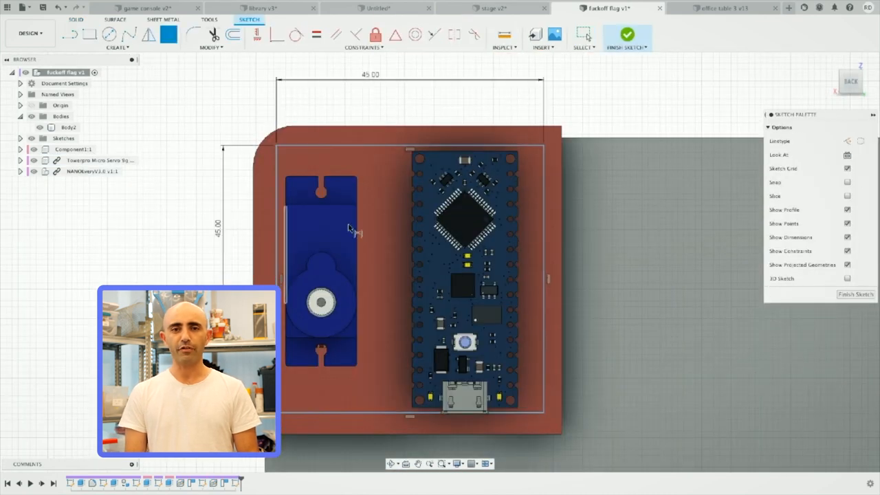
# Sketch a 7 mm center-diameter circle and extrude it as the button hole
pyautogui.click(231, 35)
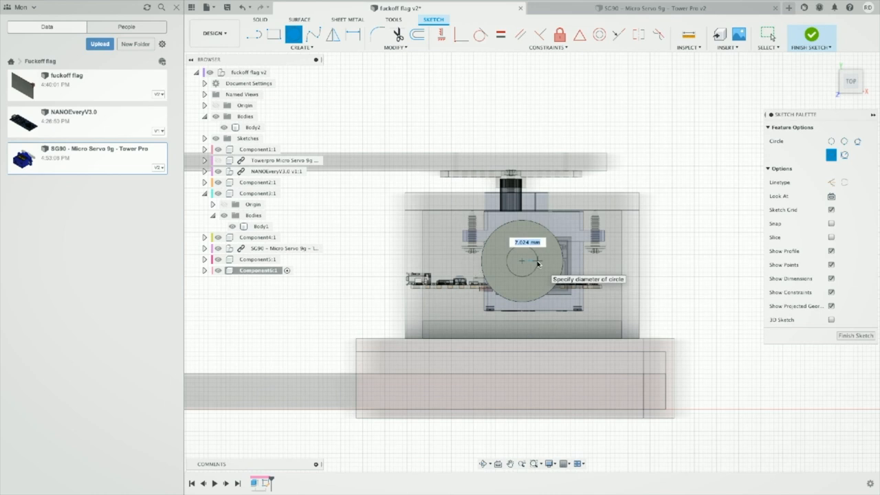
pyautogui.click(811, 35)
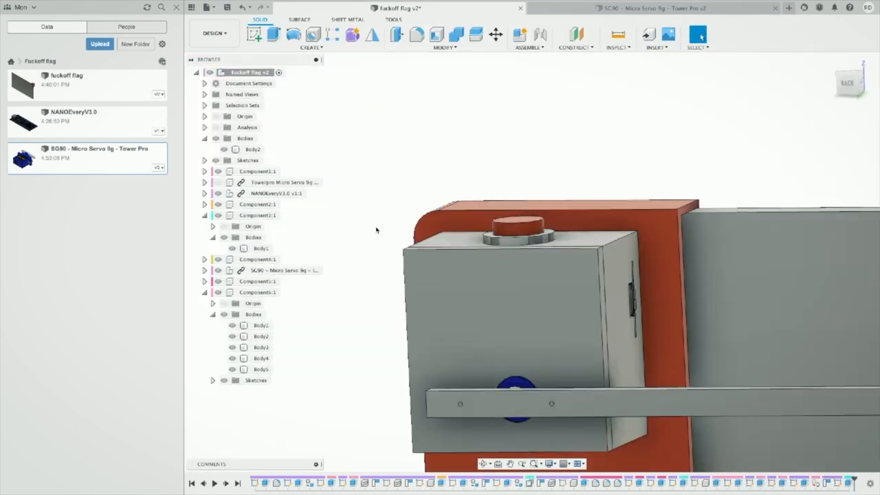